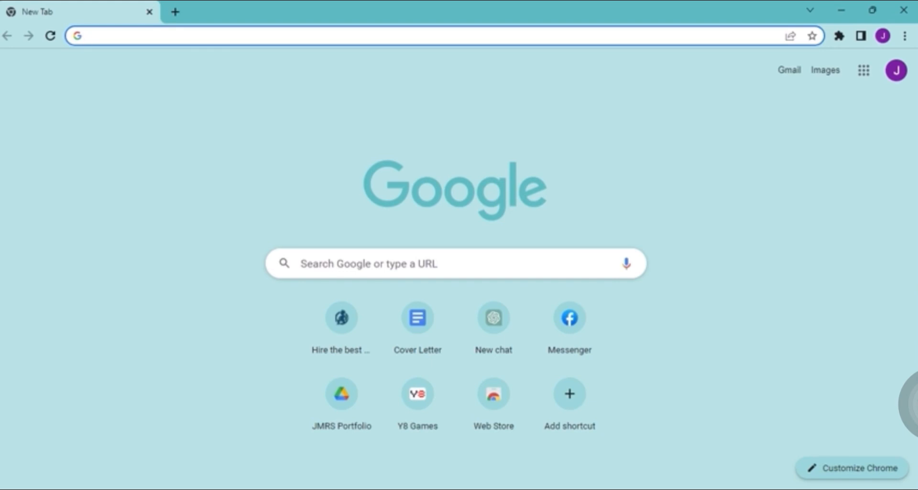
# Go to youtube.com from the address bar to load the YouTube home page
pyautogui.click(234, 36)
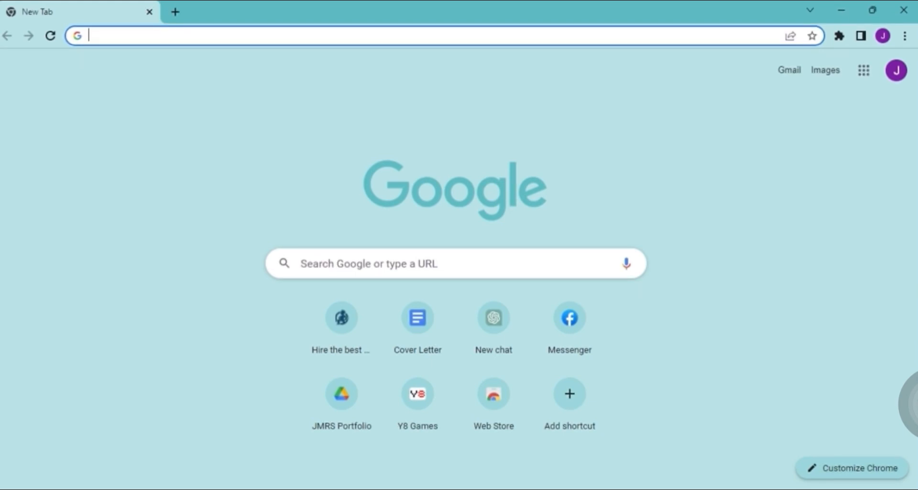
pyautogui.write('youtube banner')
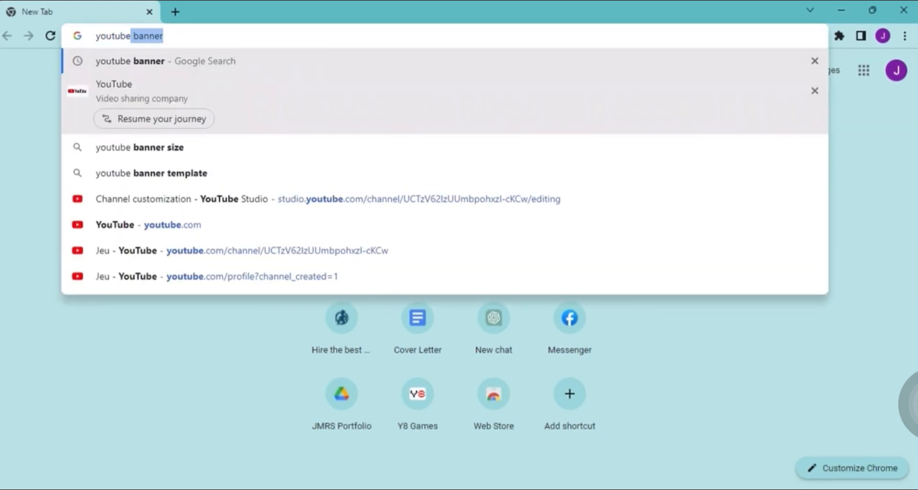
pyautogui.write('youtube.com')
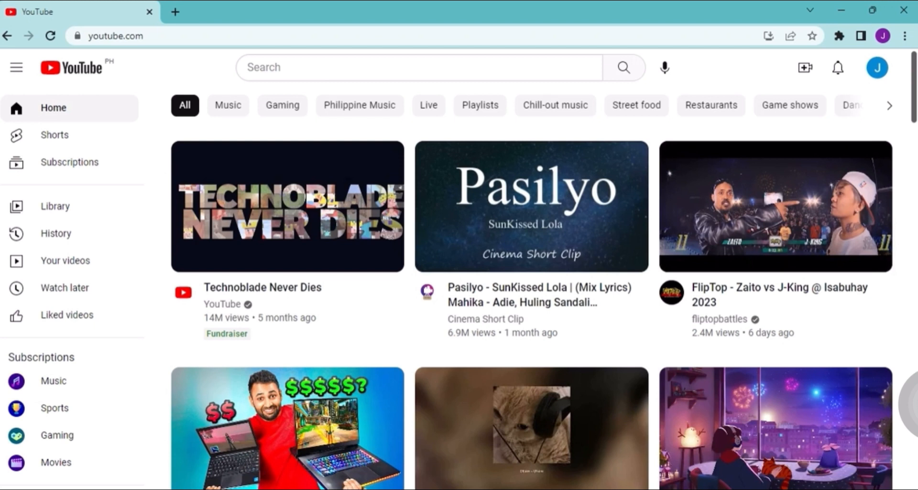
# From the account menu go to Your channel, then Customize channel in YouTube Studio
pyautogui.click(877, 67)
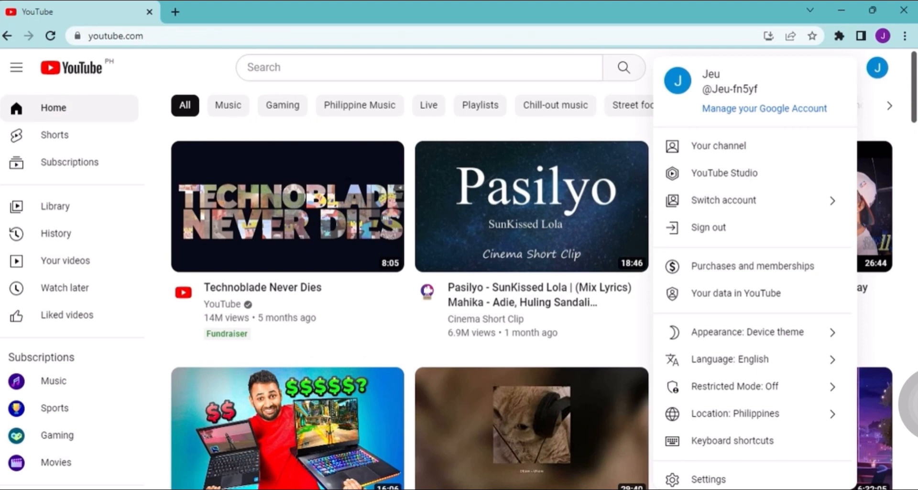
pyautogui.moveTo(820, 157)
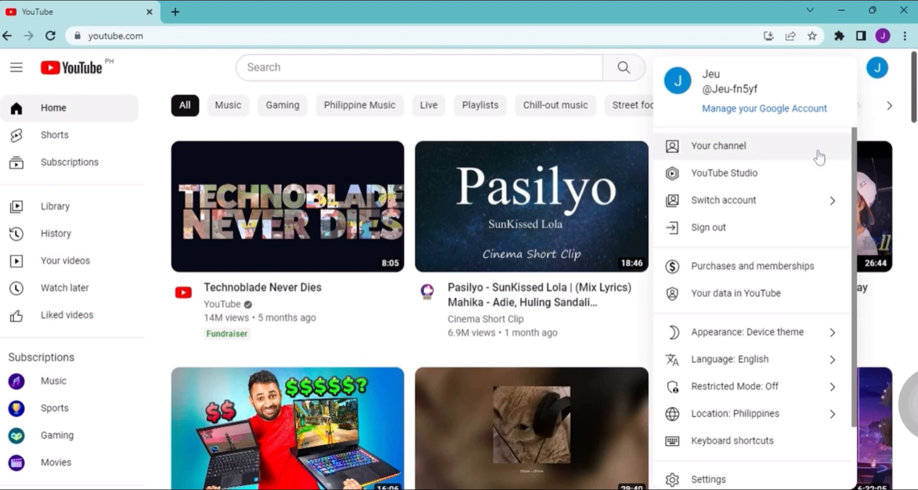
pyautogui.click(718, 145)
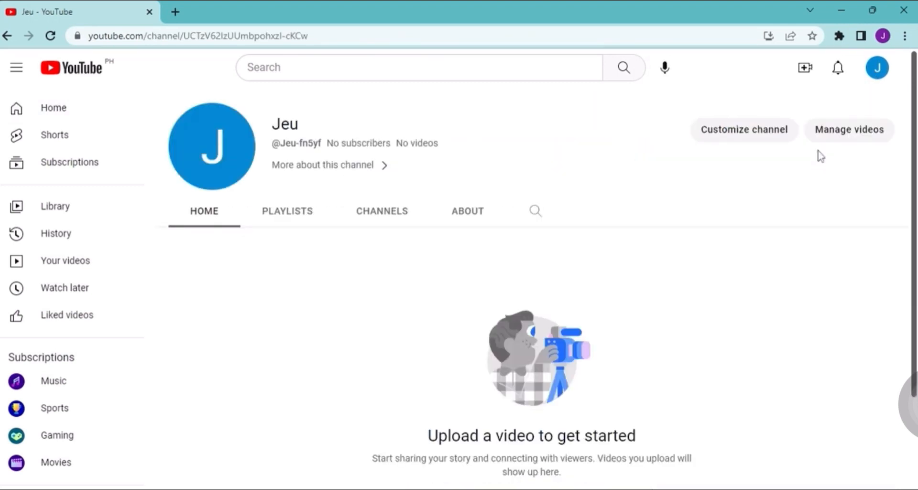
pyautogui.moveTo(815, 193)
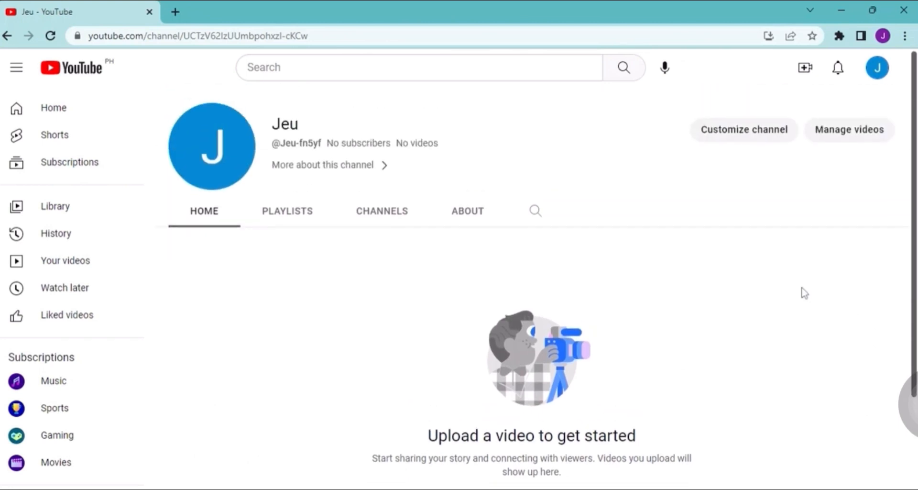
pyautogui.moveTo(786, 240)
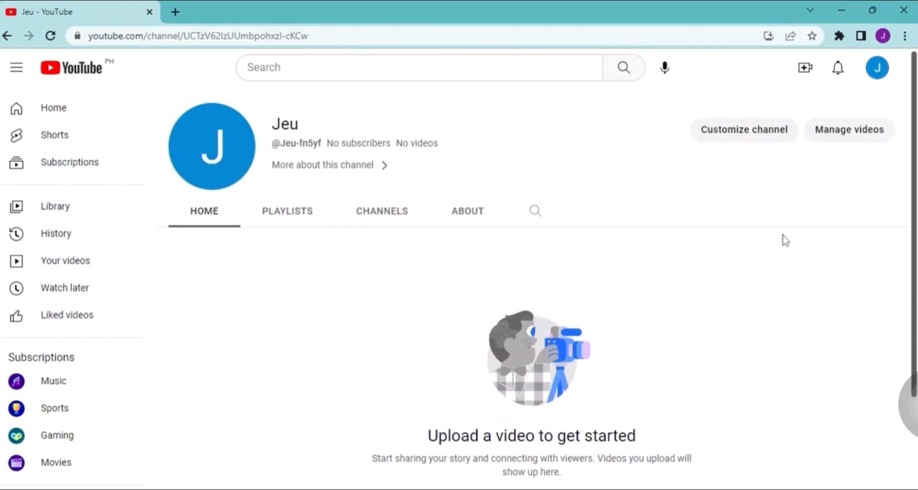
pyautogui.click(744, 129)
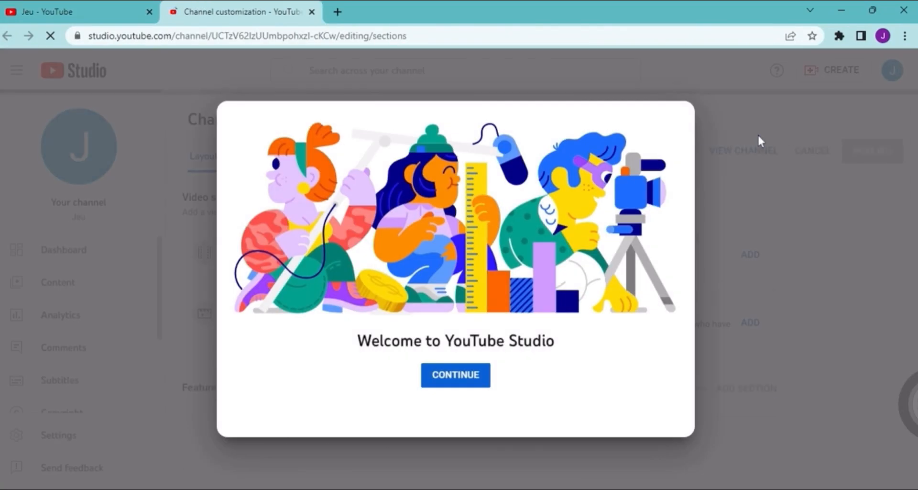
# Dismiss the Studio welcome and show the Branding settings down to Banner image
pyautogui.click(455, 375)
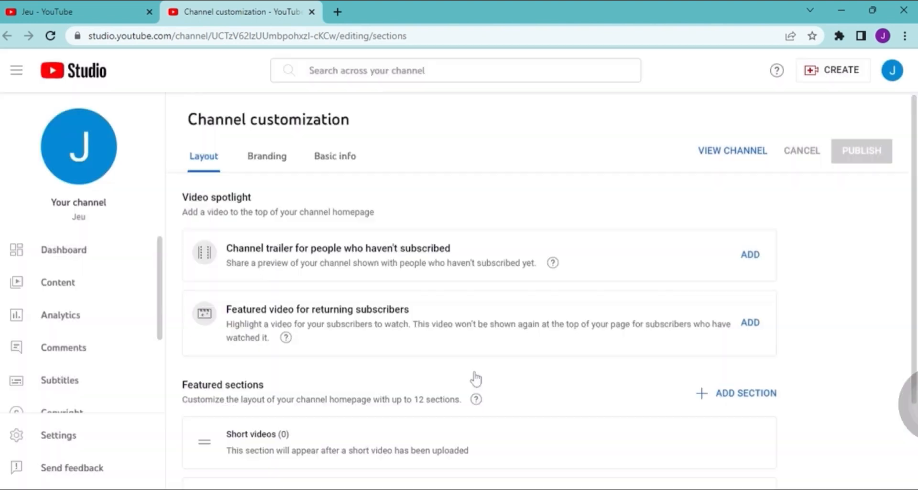
pyautogui.moveTo(283, 159)
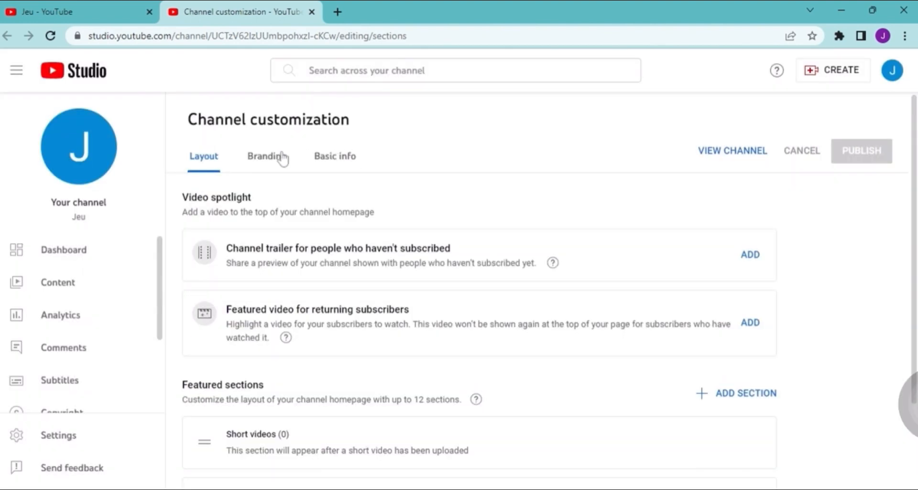
pyautogui.click(335, 156)
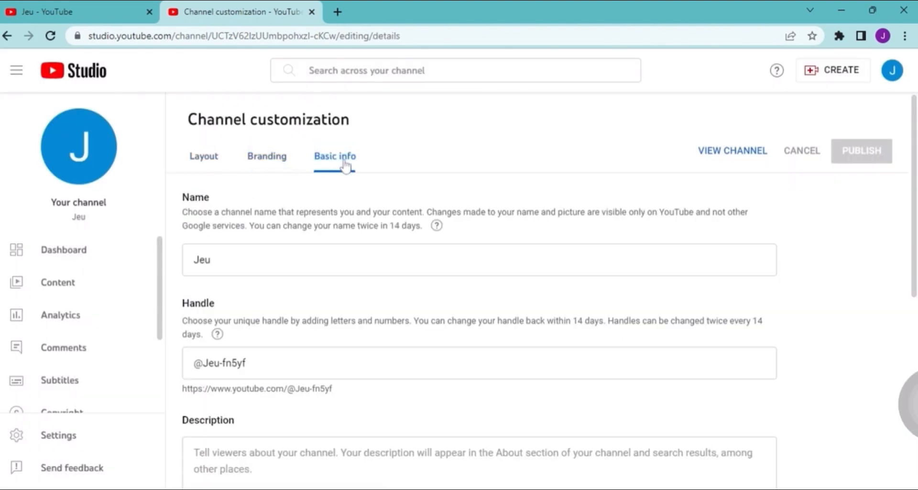
pyautogui.click(267, 155)
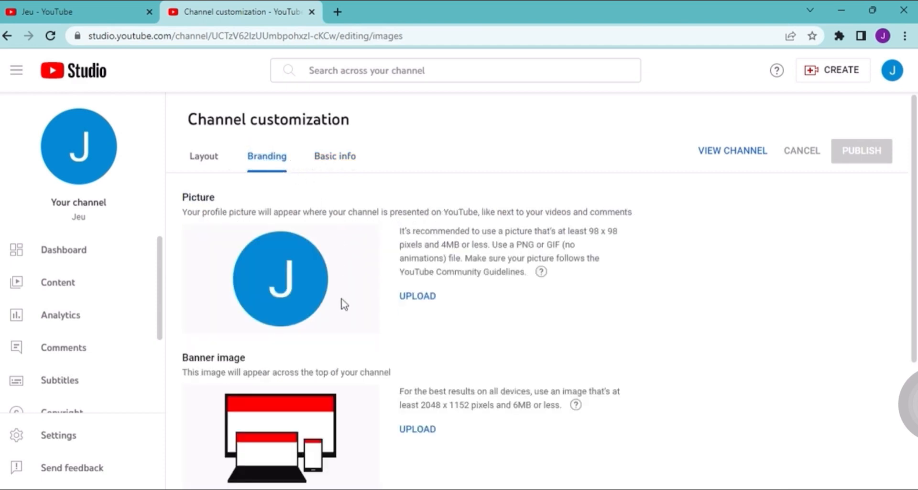
pyautogui.scroll(-3)
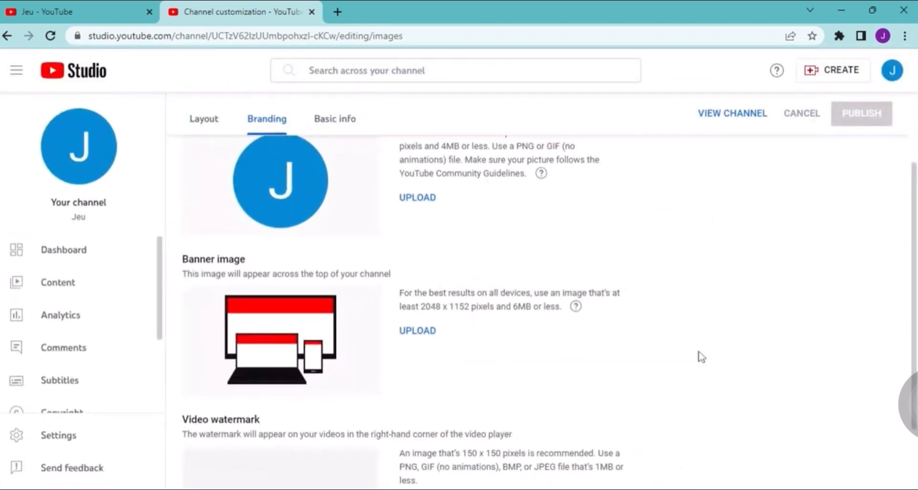
pyautogui.moveTo(600, 383)
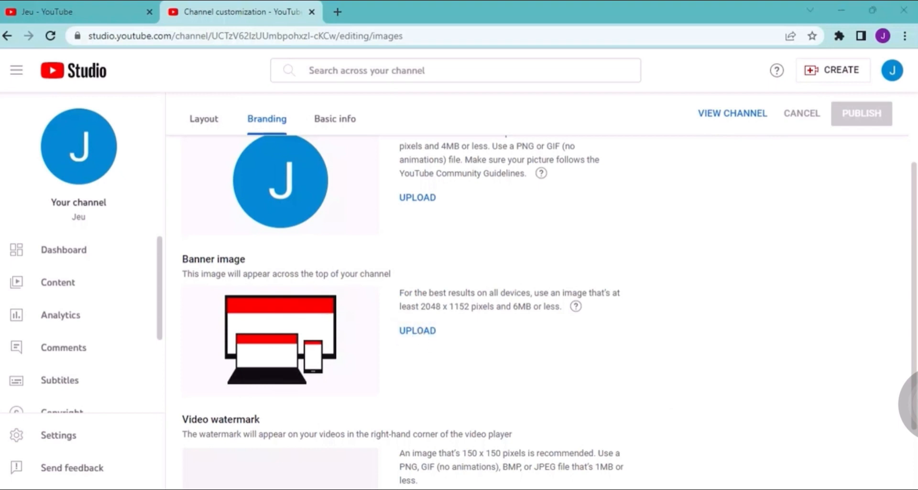
# Upload the brown Jeu Channel banner, check its crop areas and confirm with Done
pyautogui.click(416, 329)
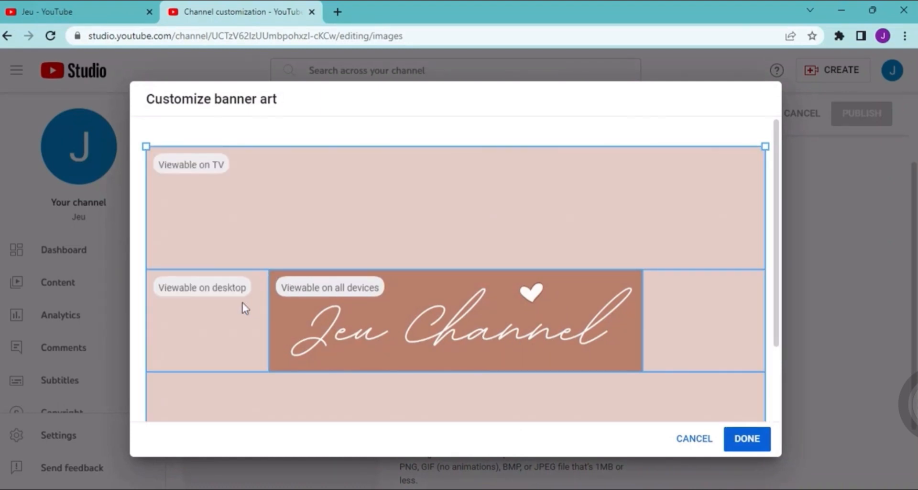
pyautogui.moveTo(218, 312)
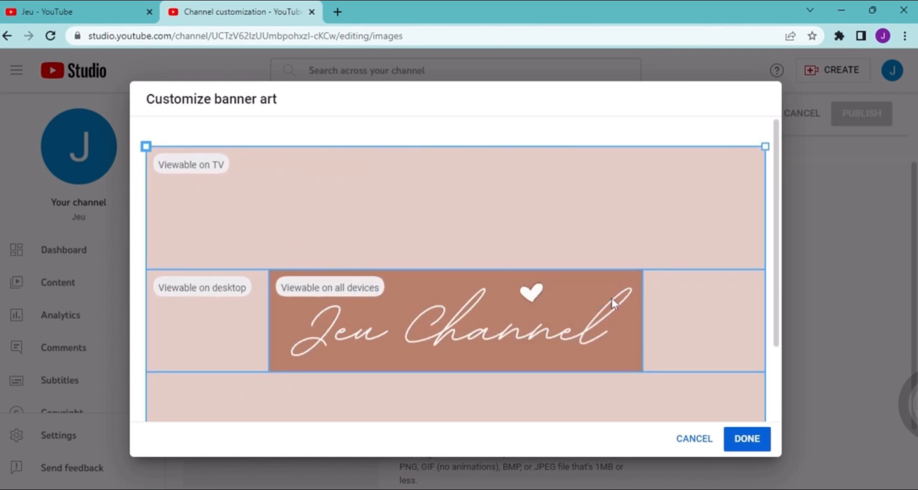
pyautogui.scroll(-3)
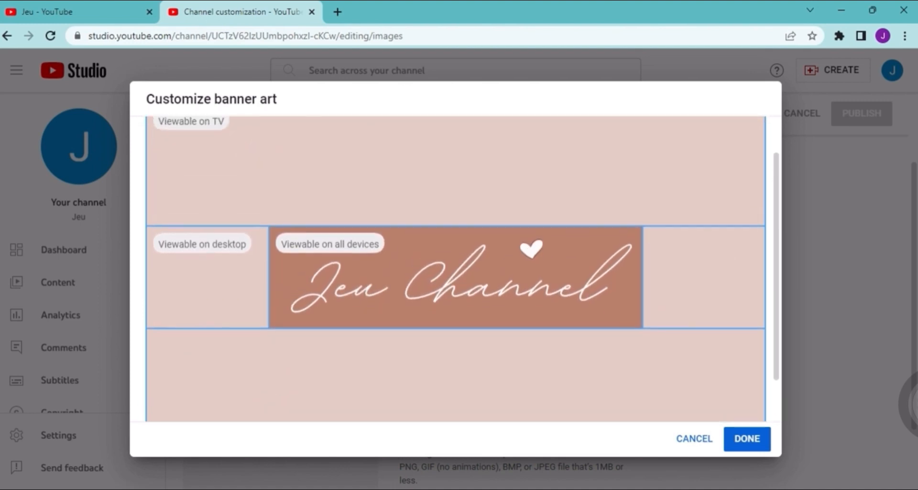
pyautogui.click(746, 438)
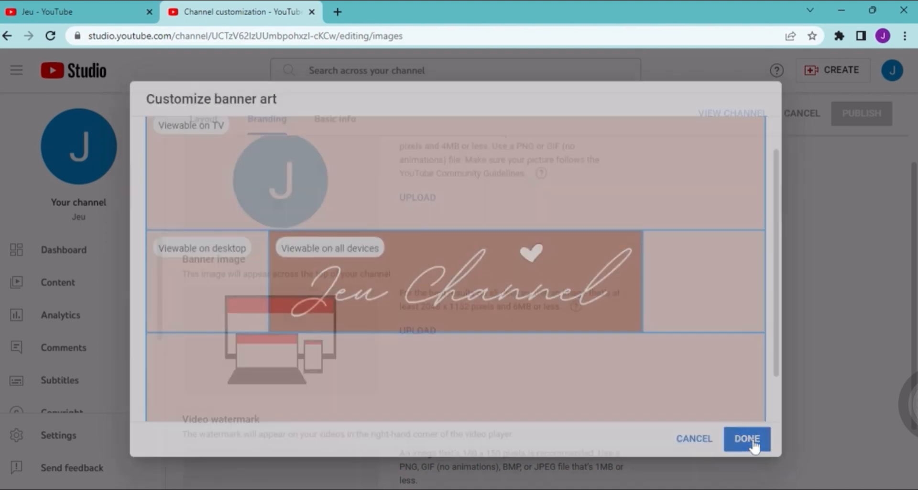
pyautogui.click(747, 438)
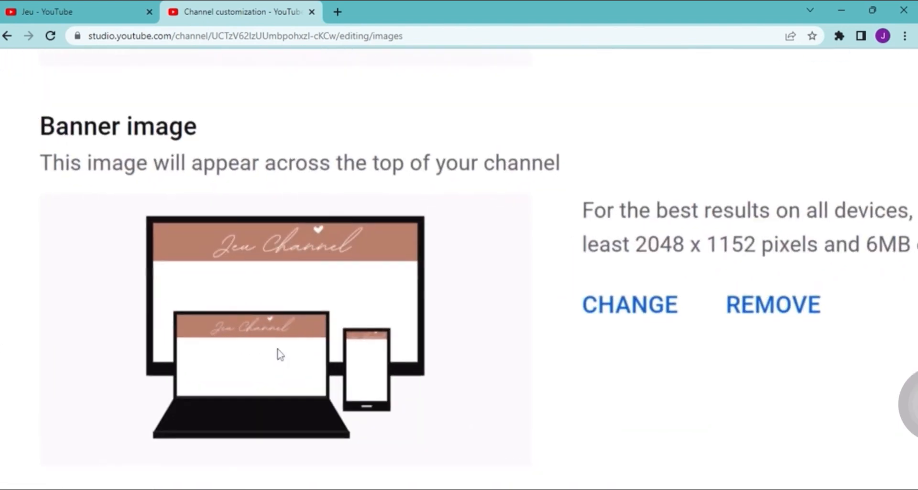
pyautogui.scroll(-3)
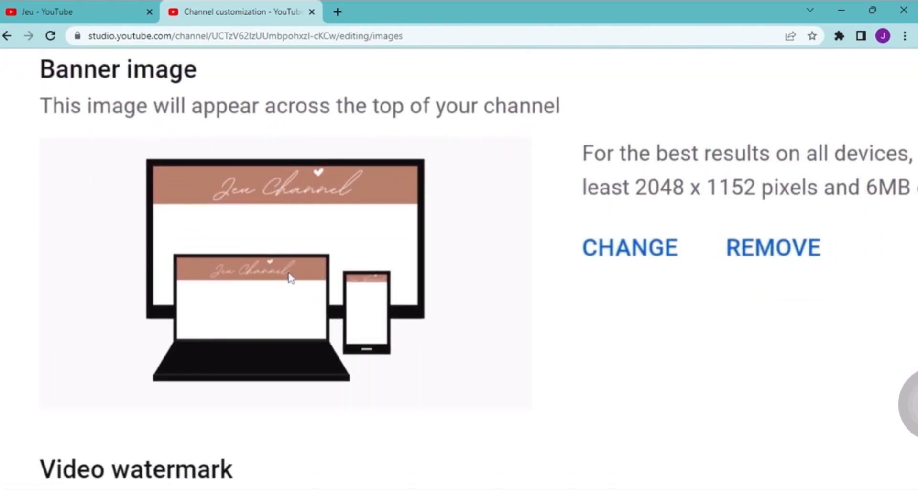
pyautogui.scroll(-3)
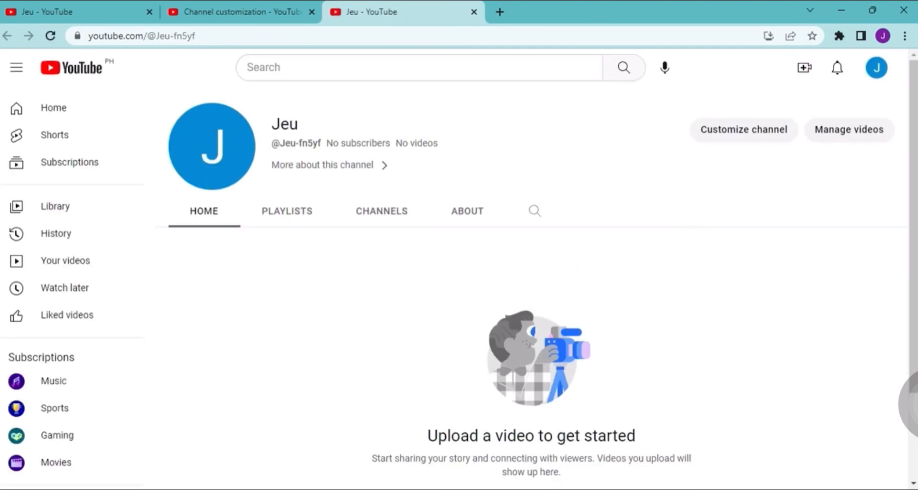
pyautogui.moveTo(471, 7)
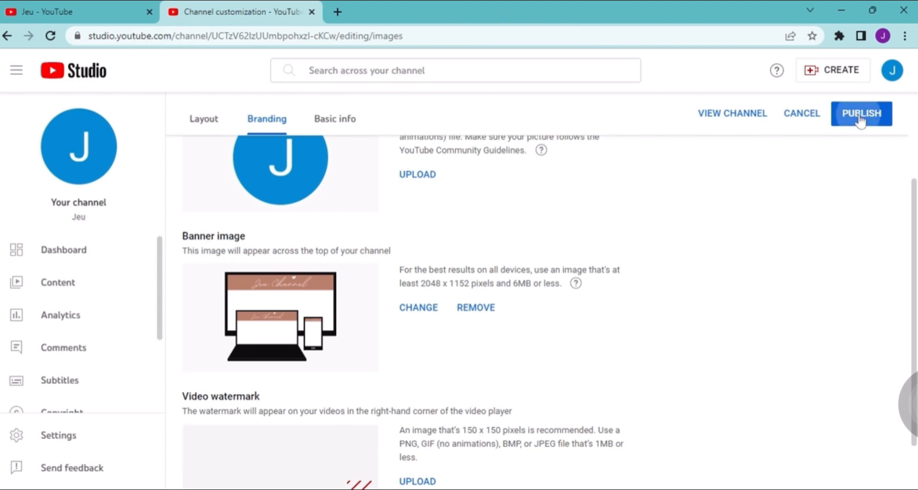
# Publish the new banner until 'Changes published' appears, then bring up the account menu
pyautogui.click(861, 113)
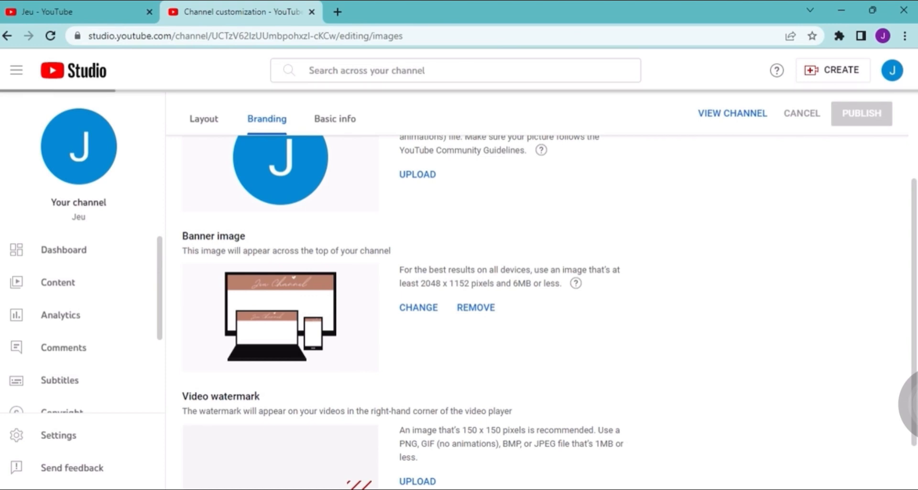
pyautogui.click(862, 112)
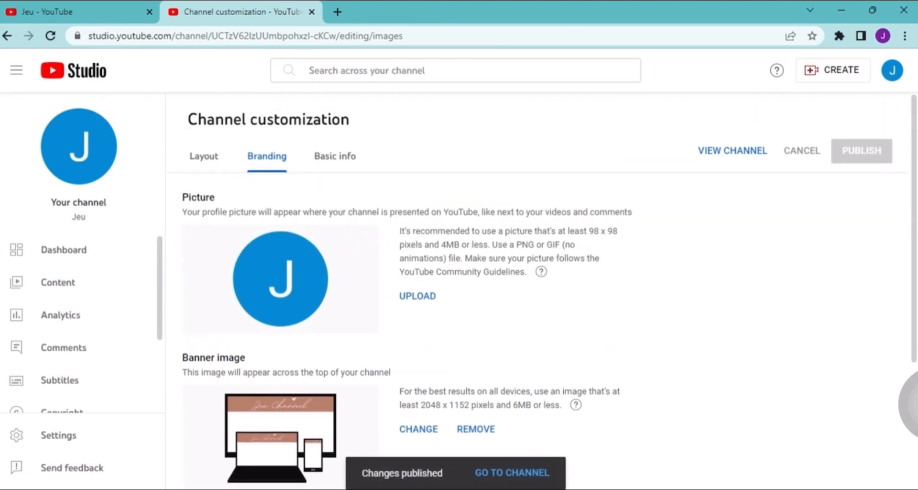
pyautogui.moveTo(892, 70)
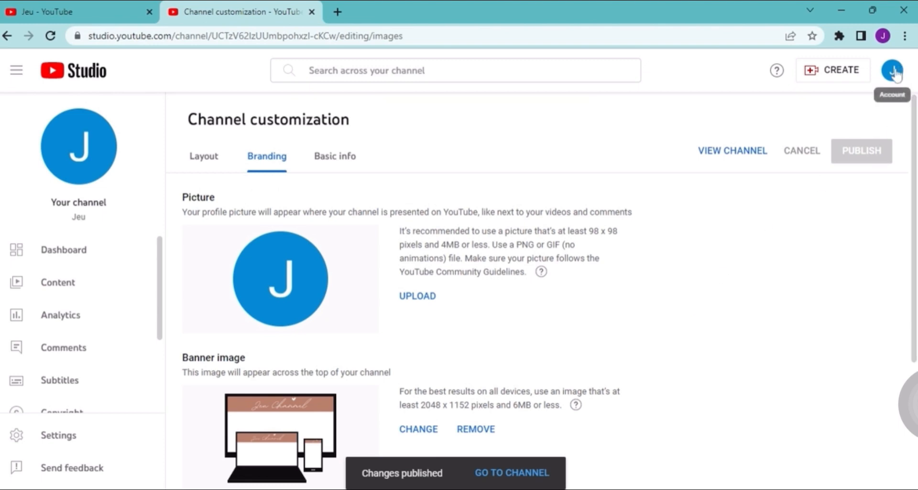
pyautogui.click(892, 70)
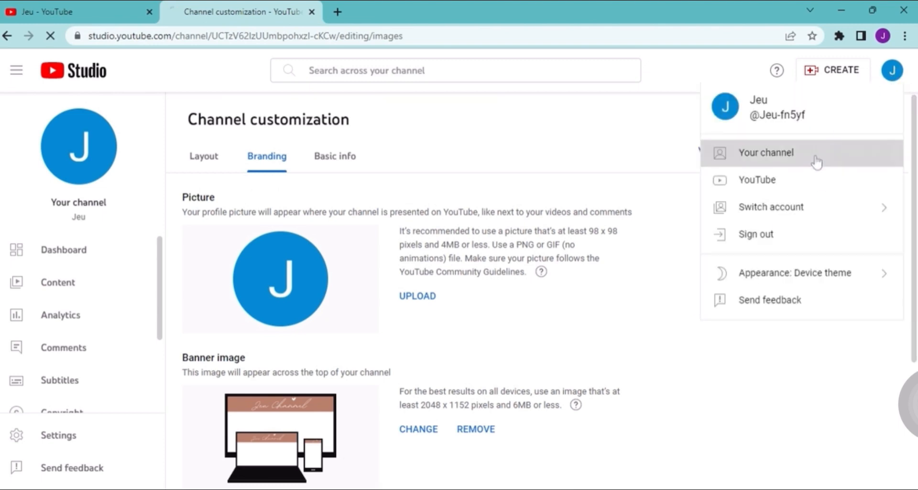
# View Your channel with the new banner, then return to Customize channel
pyautogui.click(765, 152)
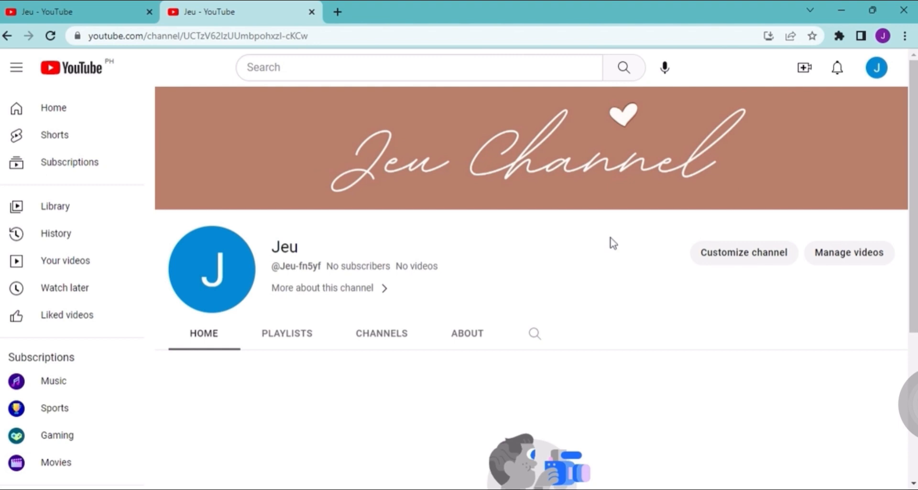
pyautogui.scroll(-3)
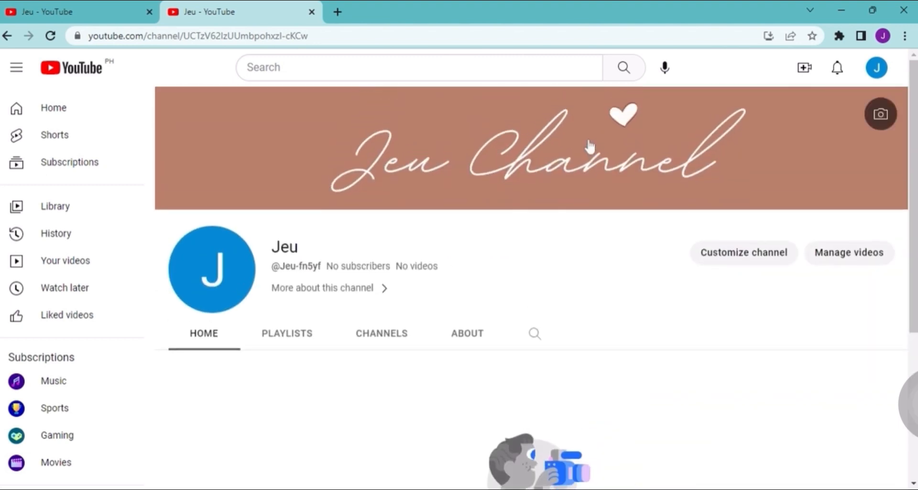
pyautogui.click(743, 252)
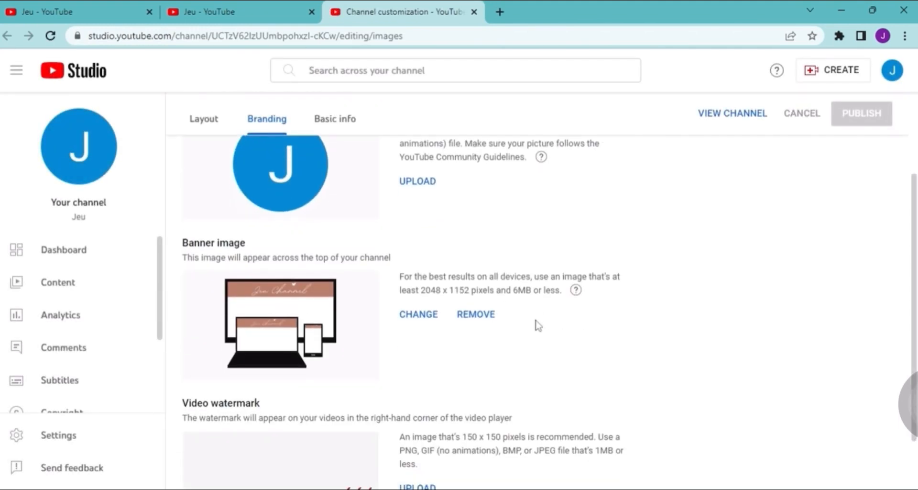
# Remove the Jeu Channel banner image under Banner image, leaving the placeholder preview
pyautogui.click(475, 314)
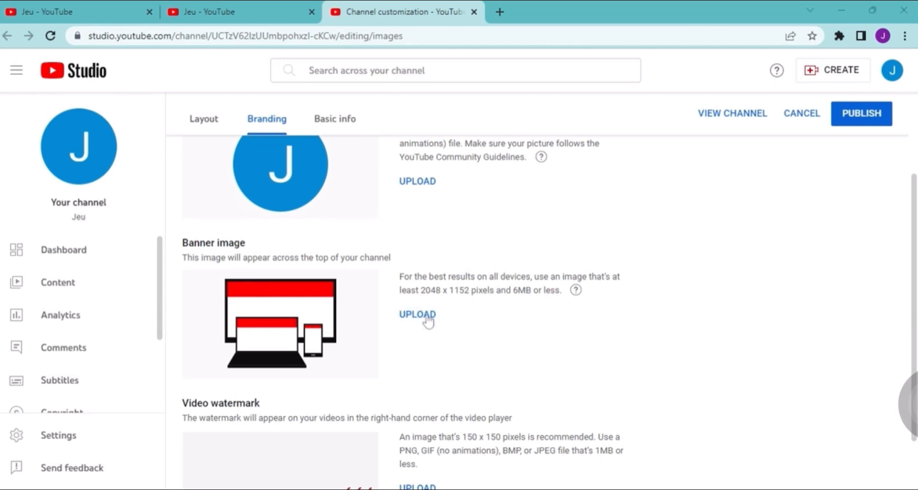
pyautogui.moveTo(636, 279)
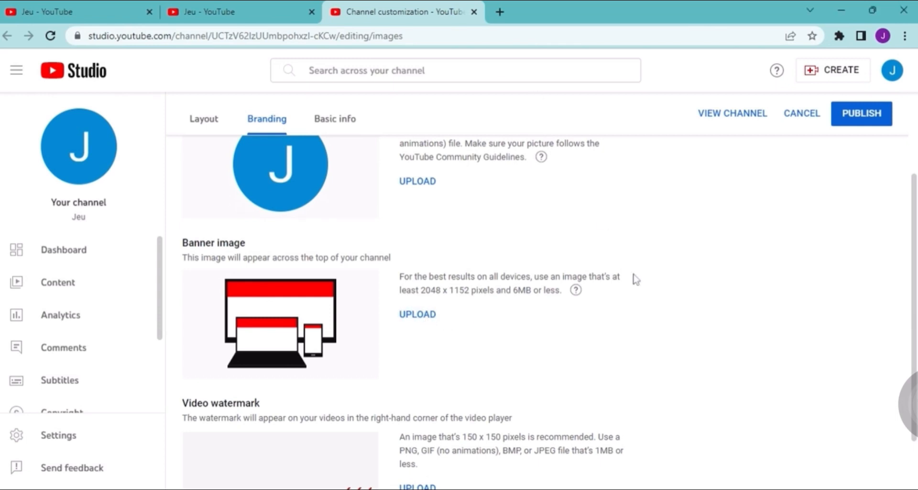
pyautogui.moveTo(652, 303)
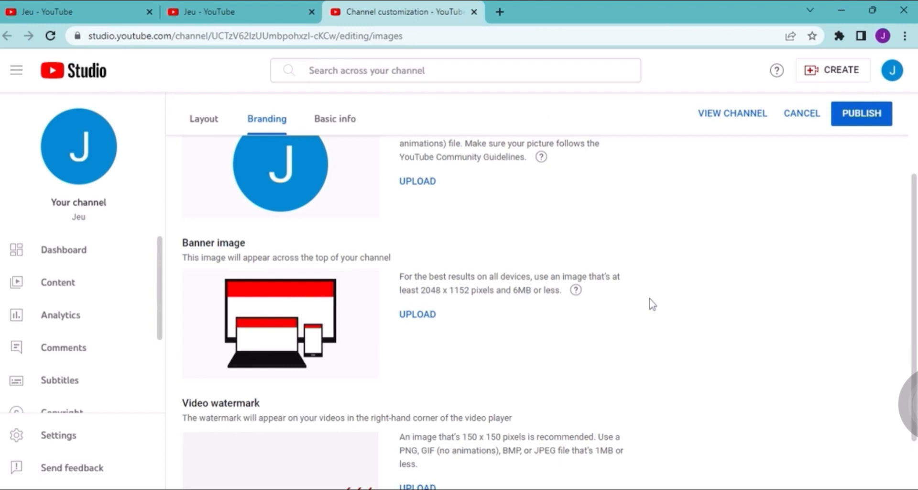